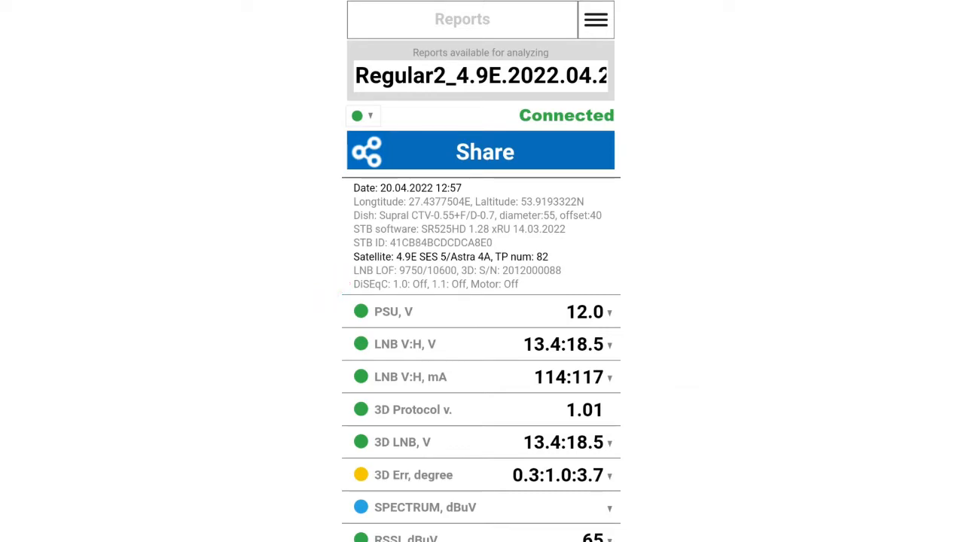
# Expand the SPECTRUM, dBuV row to show the 1200 MHz V spectrum graph
pyautogui.scroll(-3)
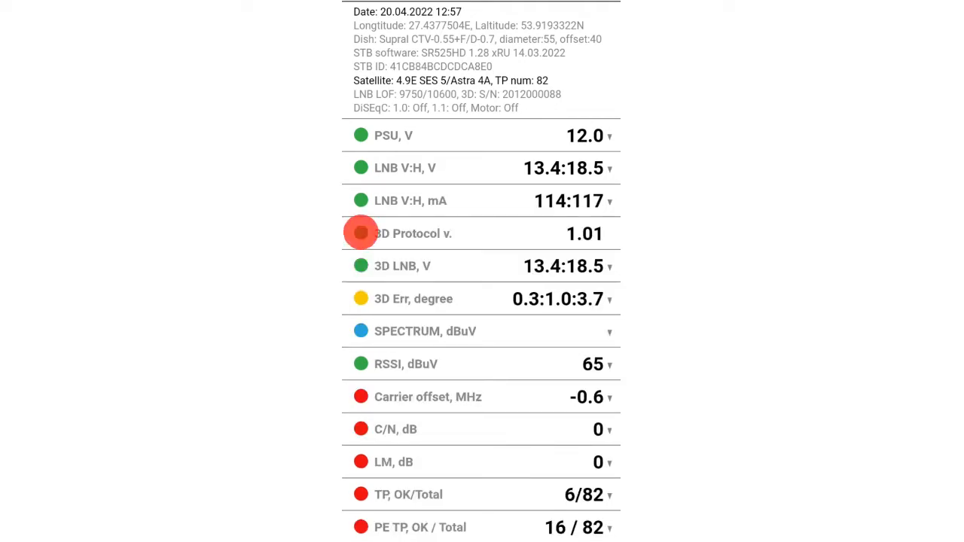
pyautogui.click(360, 233)
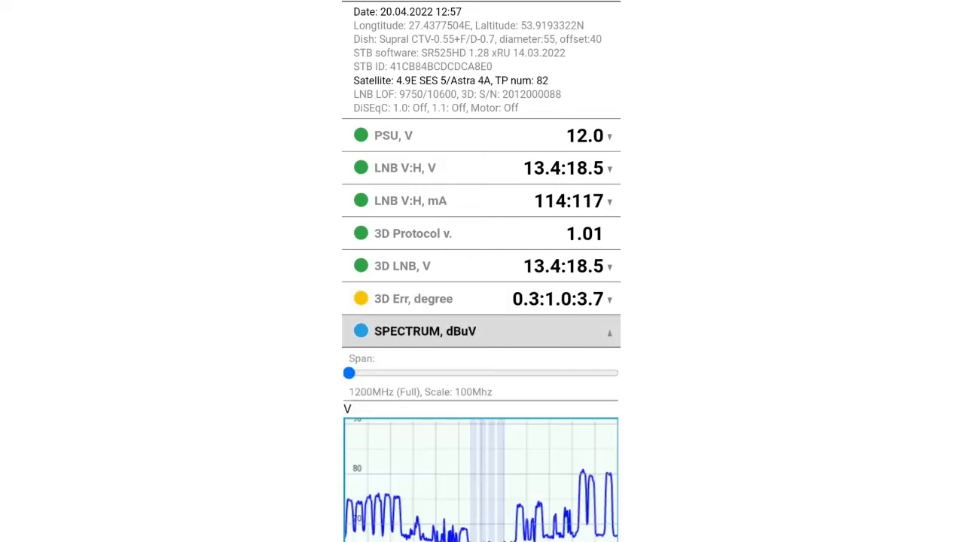
# Browse the V, H and V22 spectrum plots and adjust the Span slider
pyautogui.scroll(-3)
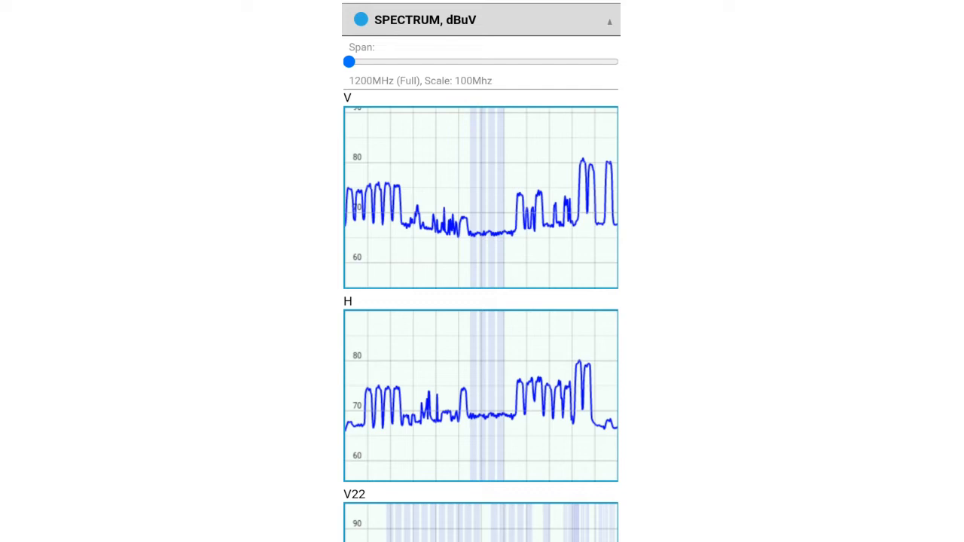
pyautogui.moveTo(348, 62); pyautogui.dragTo(413, 62)
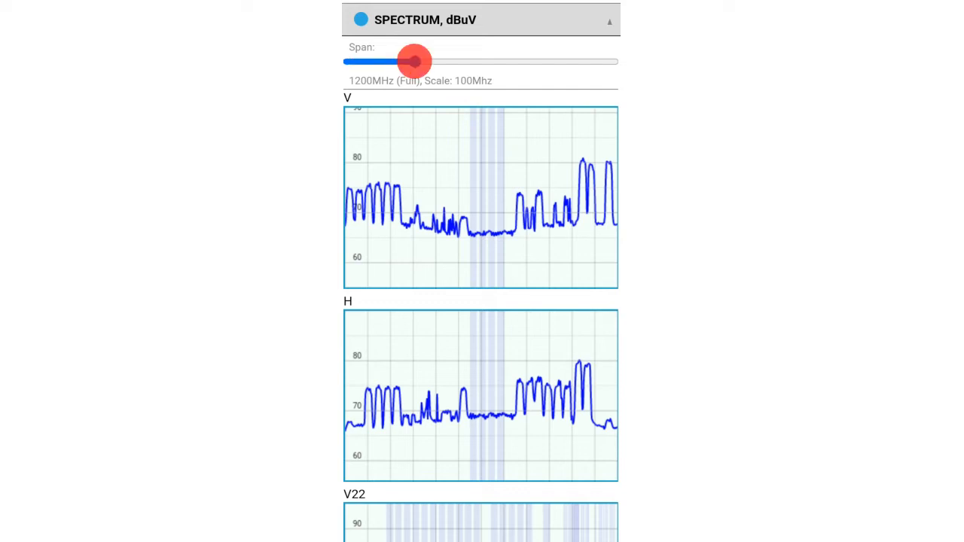
pyautogui.moveTo(413, 61); pyautogui.dragTo(546, 61)
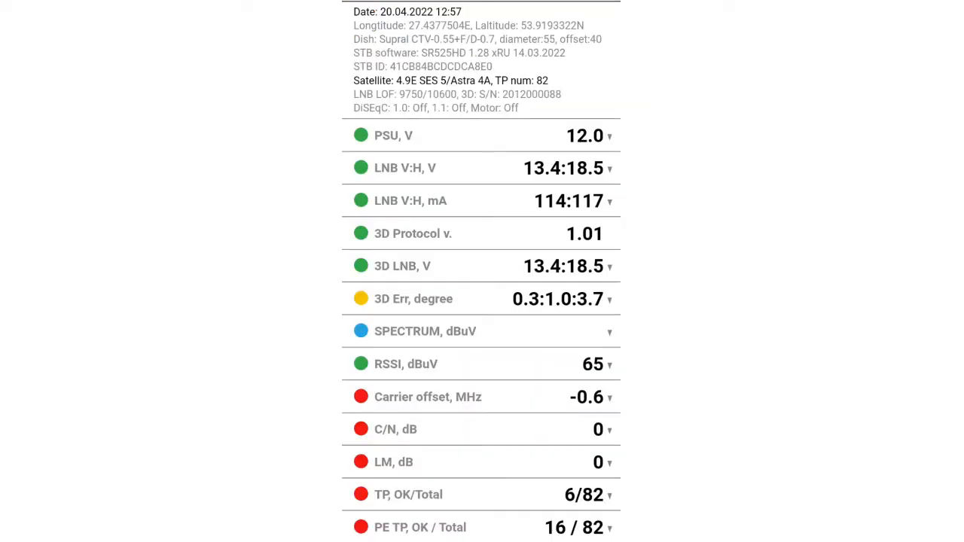
# Expand a signal parameter row to show per-transponder bars, mostly reading 0.0
pyautogui.click(405, 364)
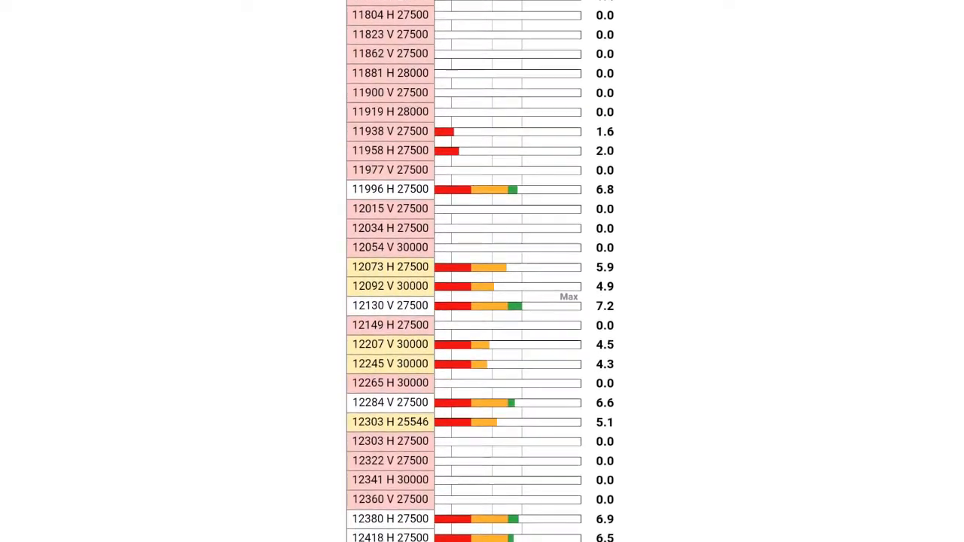
# Scroll to the TP, OK/Total table of level, modulation, offset and margin rows
pyautogui.scroll(-3)
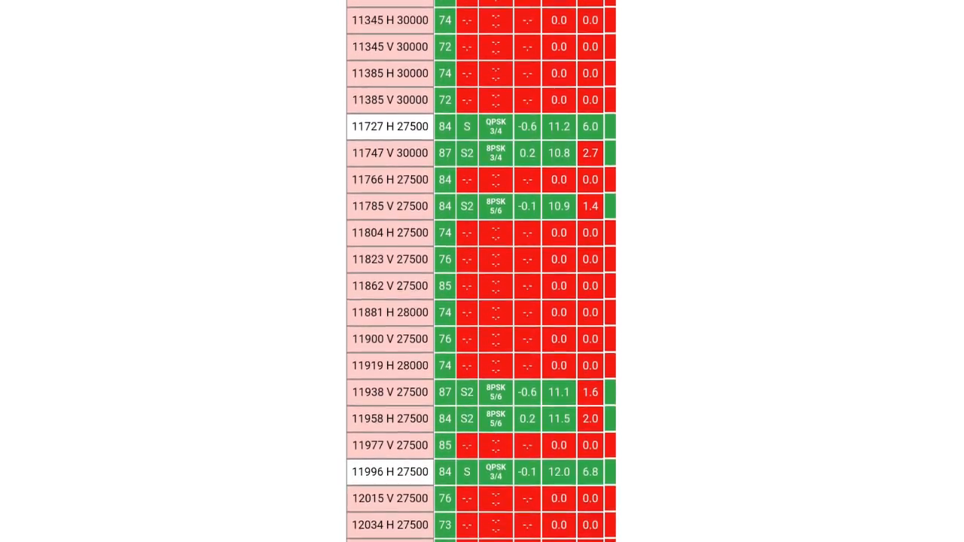
# Browse the PE TP, OK/Total red/green transponder list, then collapse it
pyautogui.scroll(-3)
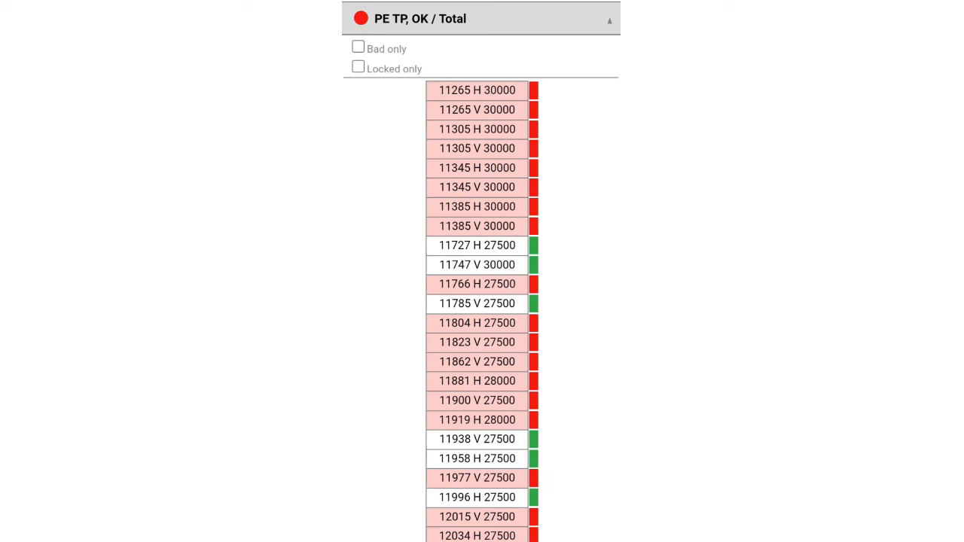
pyautogui.click(608, 20)
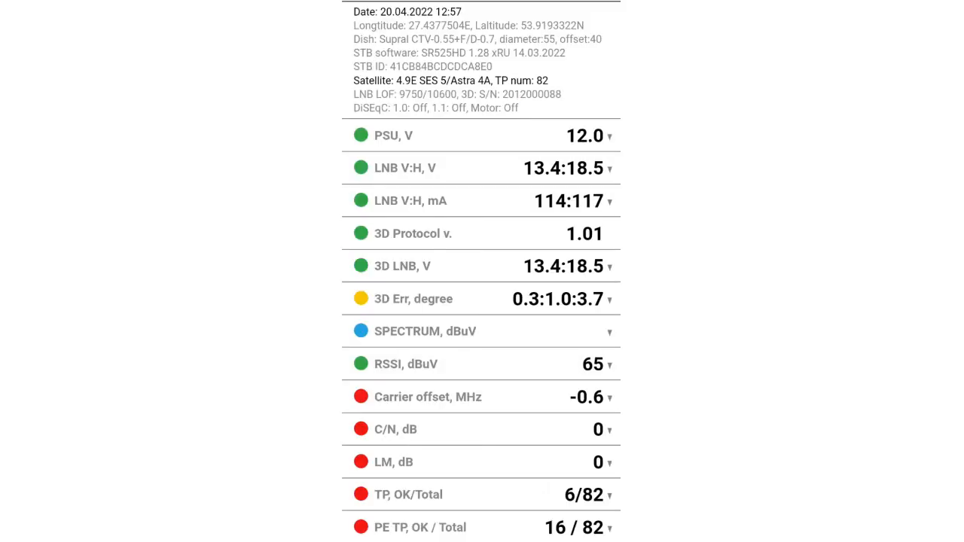